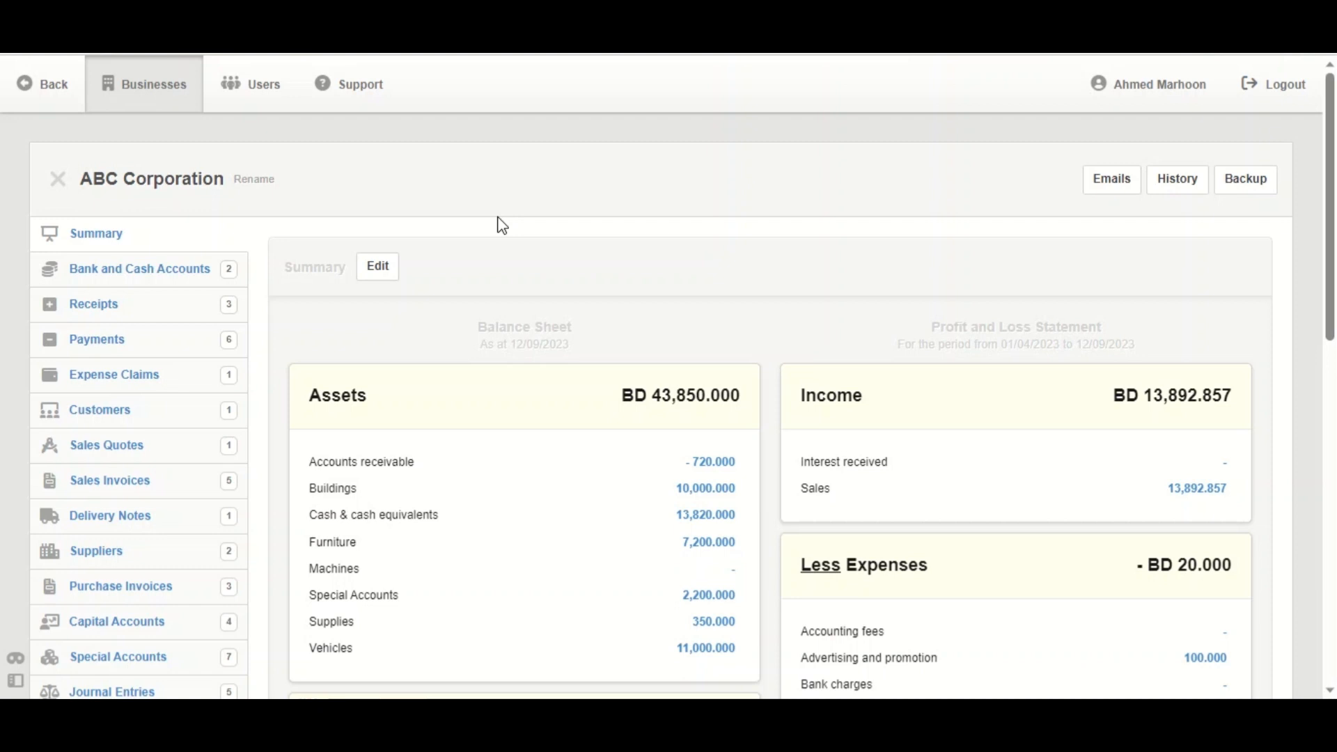
{"action": "mouse_move", "coordinate": [680, 228]}
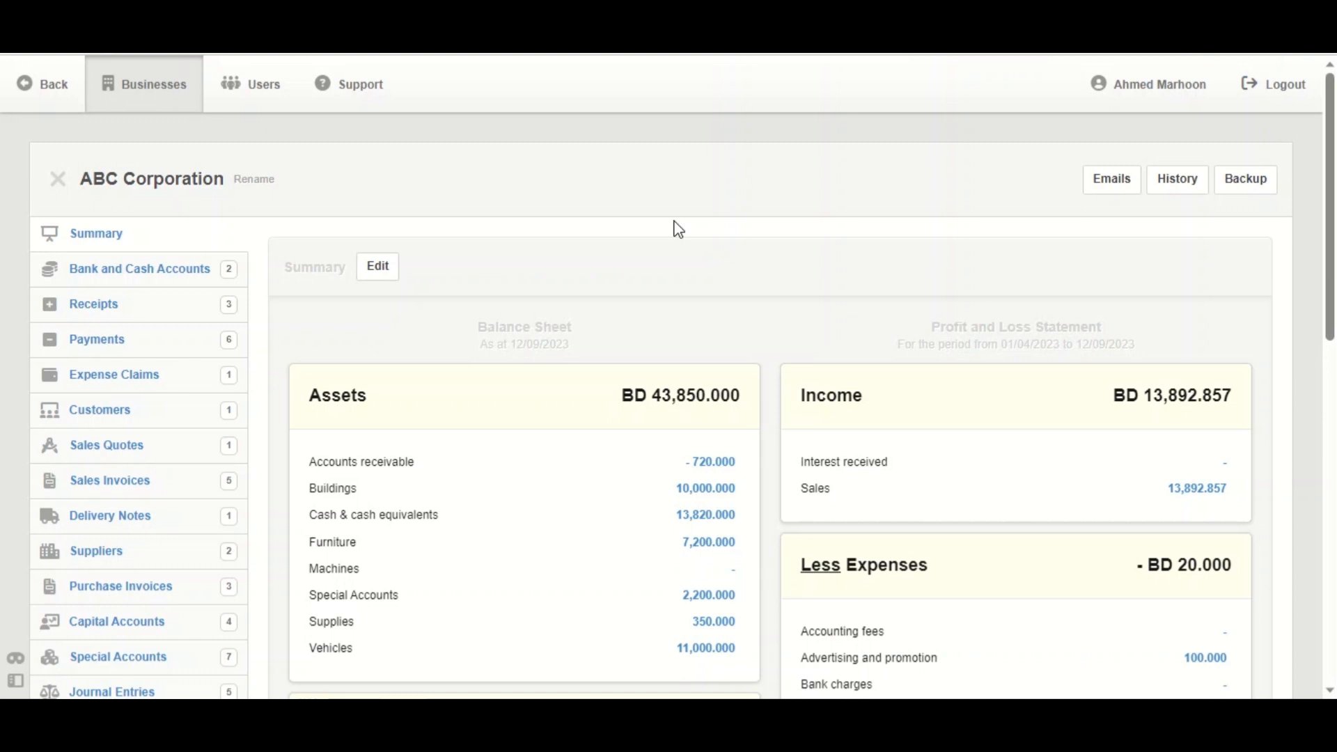
{"action": "mouse_move", "coordinate": [304, 316]}
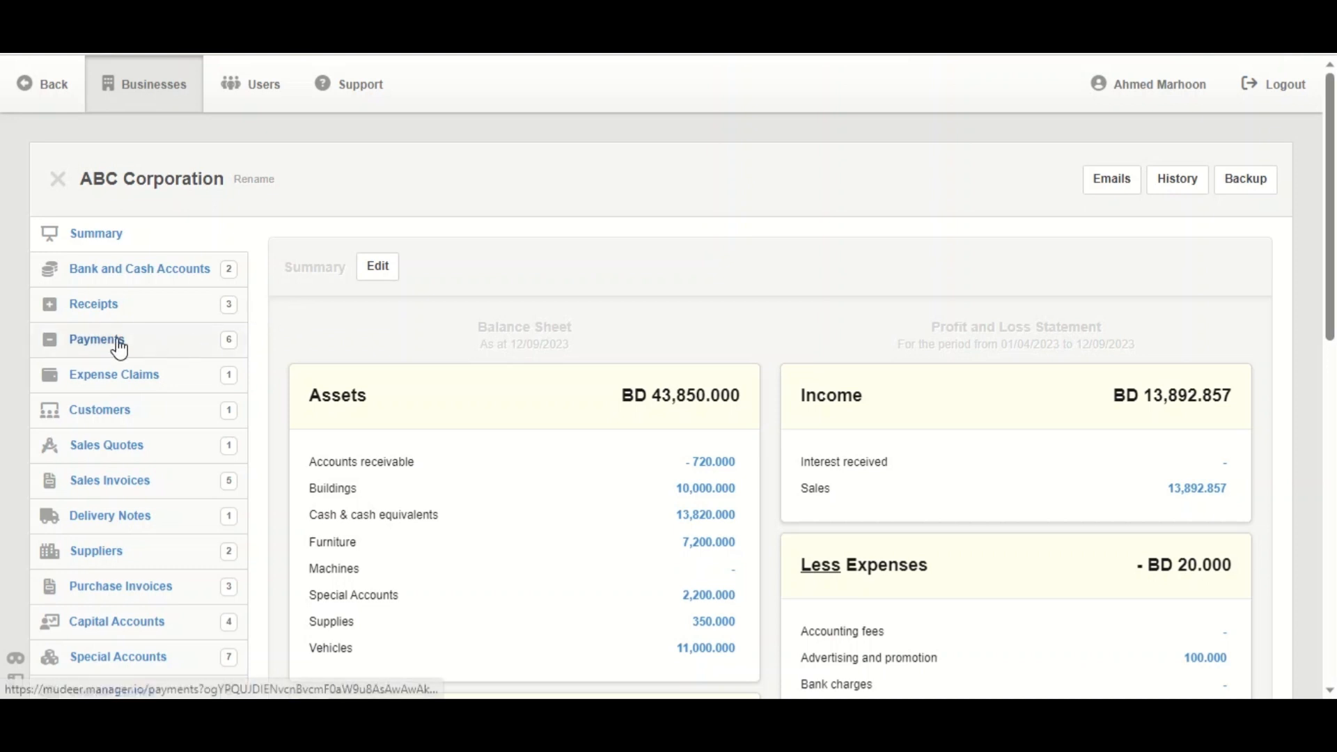
- Create a cash payment to EFG for 100 charged to 519 - Printing and stationery
{"action": "left_click", "coordinate": [97, 338]}
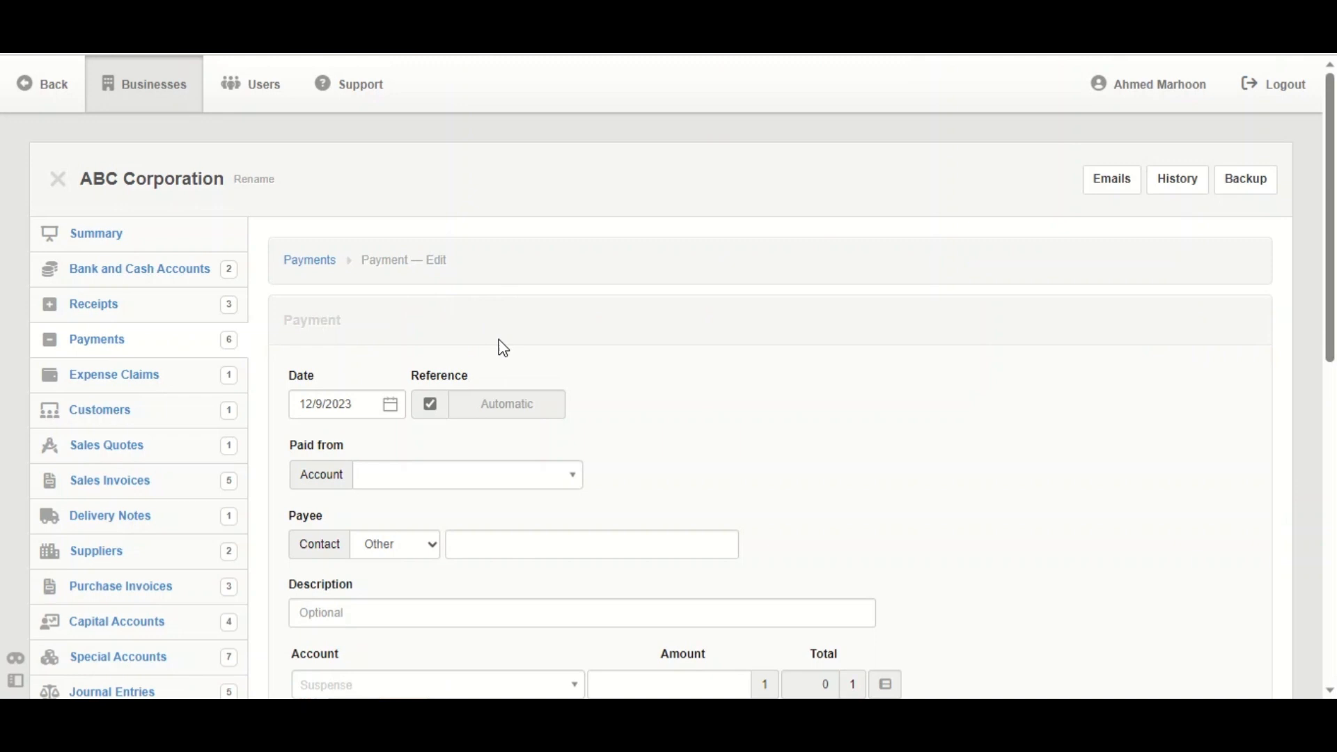
{"action": "mouse_move", "coordinate": [1305, 258]}
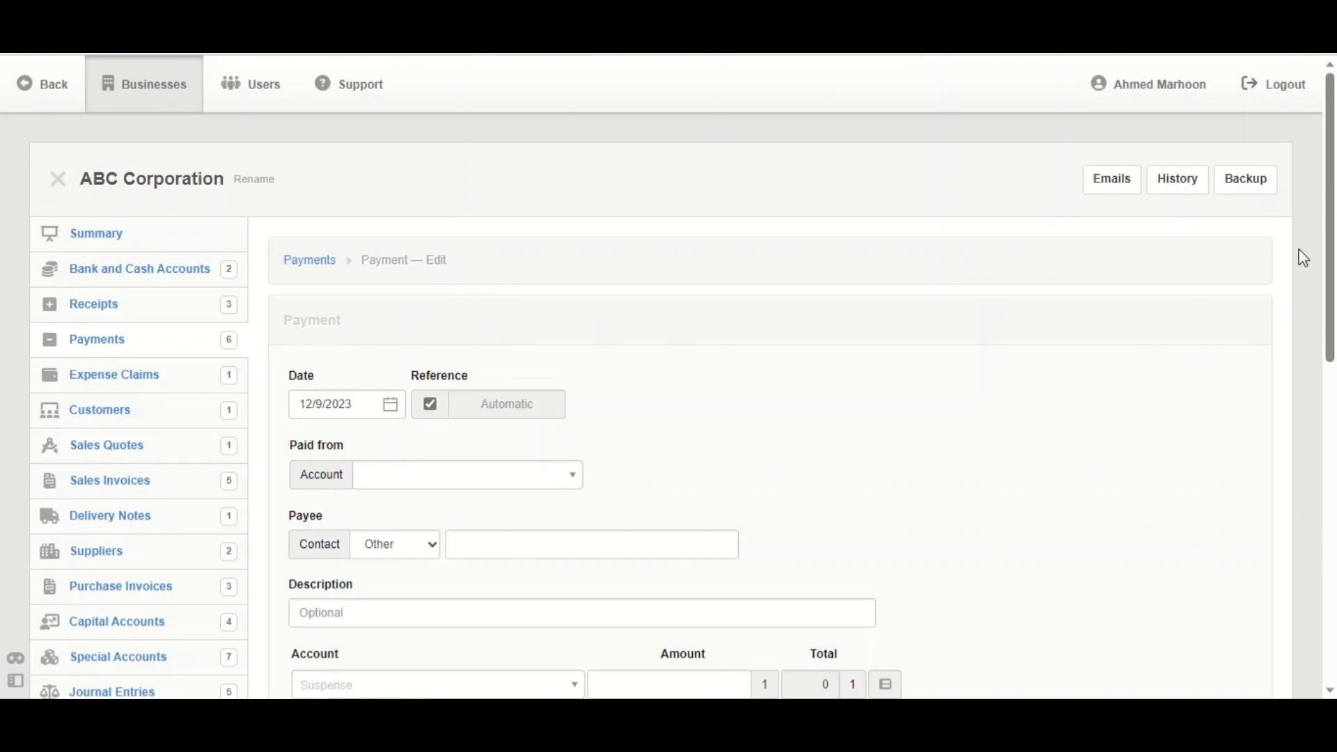
{"action": "type", "text": "100"}
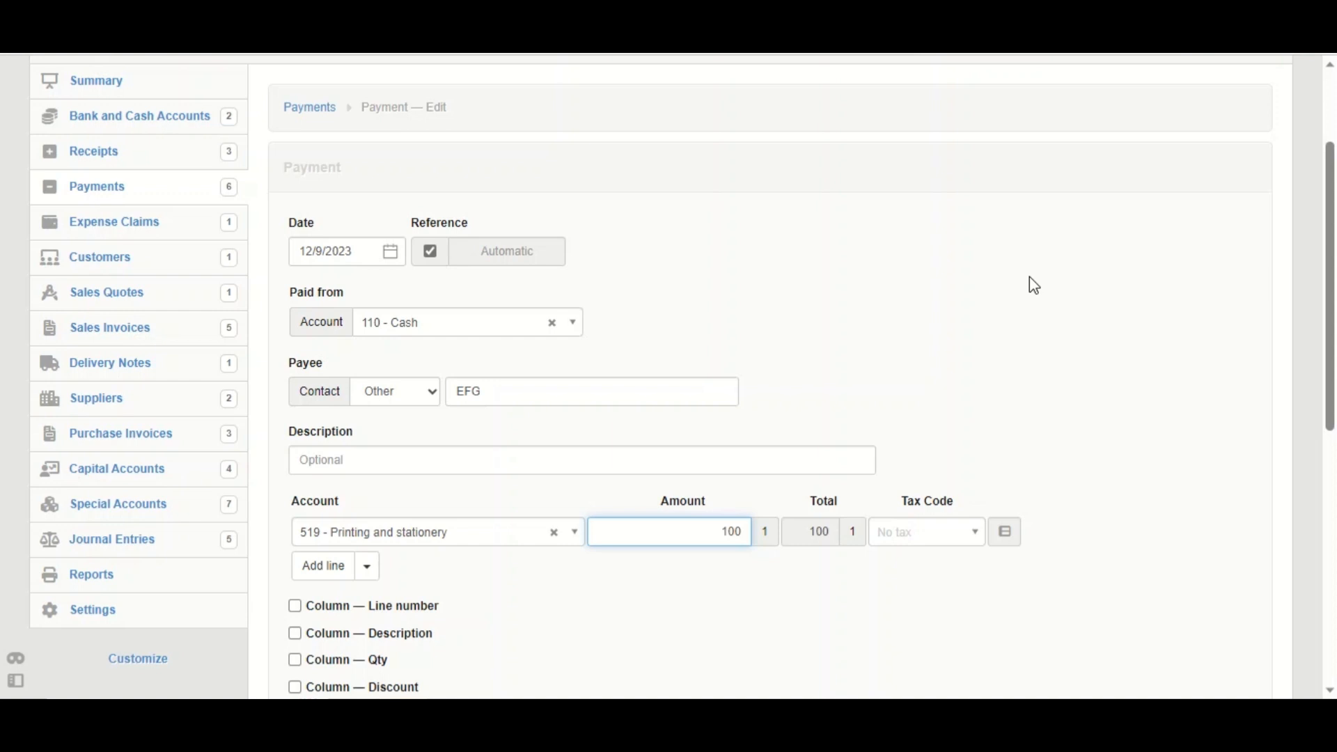
{"action": "left_click", "coordinate": [669, 532]}
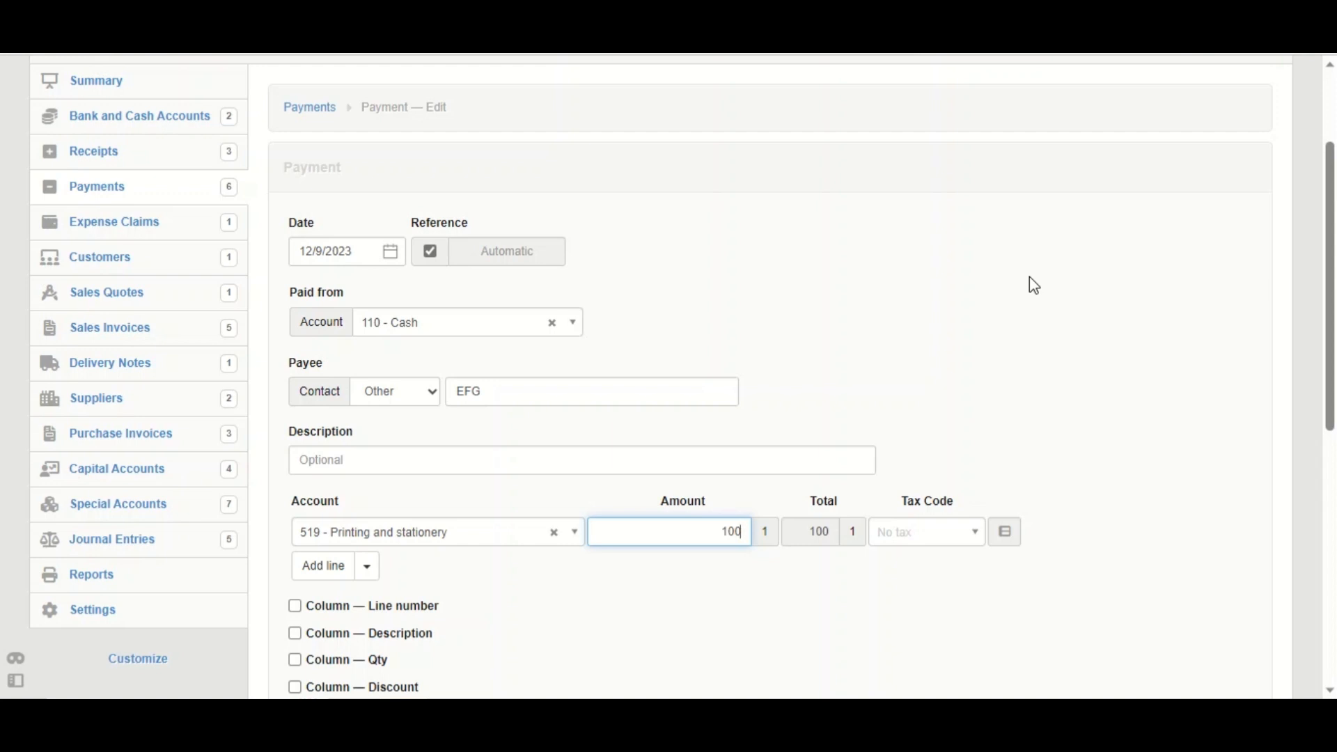
- Change the first line to 70 with tax code Adjust Import VAT/I 5%, and add a line
{"action": "type", "text": "70"}
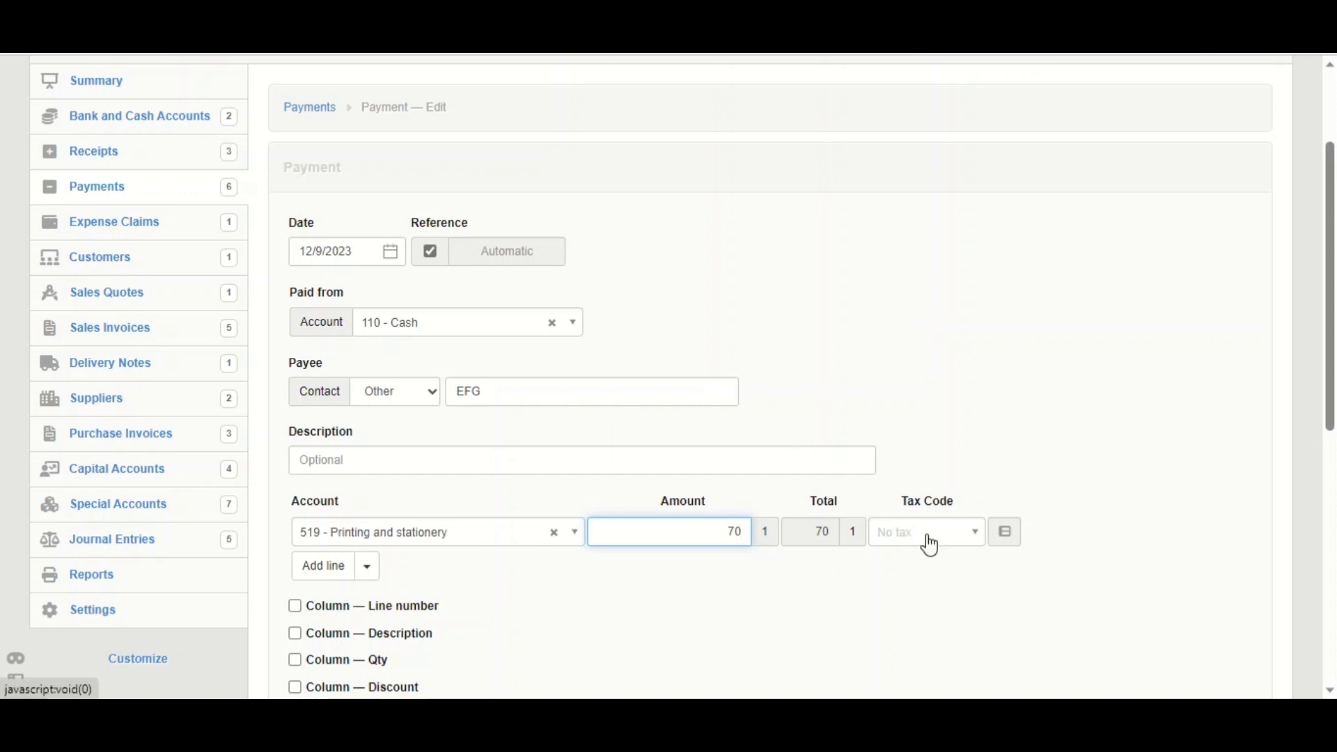
{"action": "left_click", "coordinate": [925, 531]}
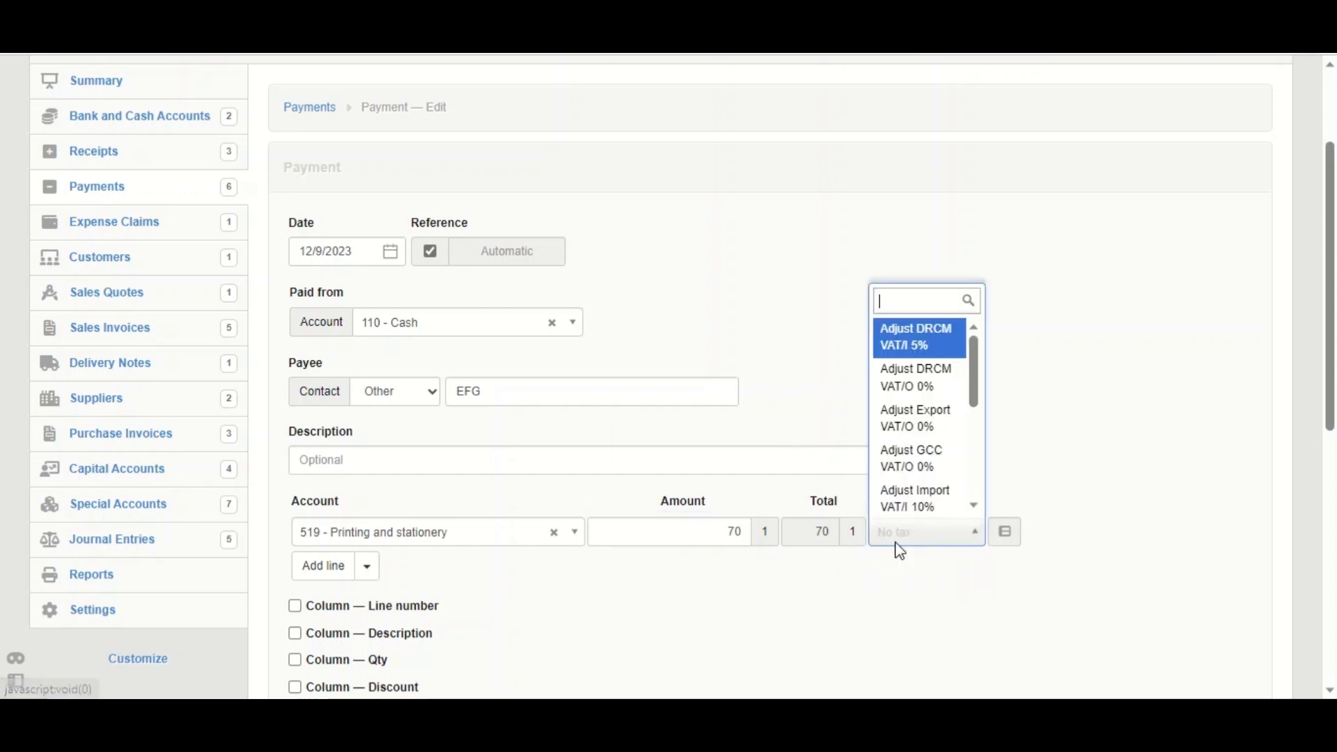
{"action": "left_click", "coordinate": [926, 494]}
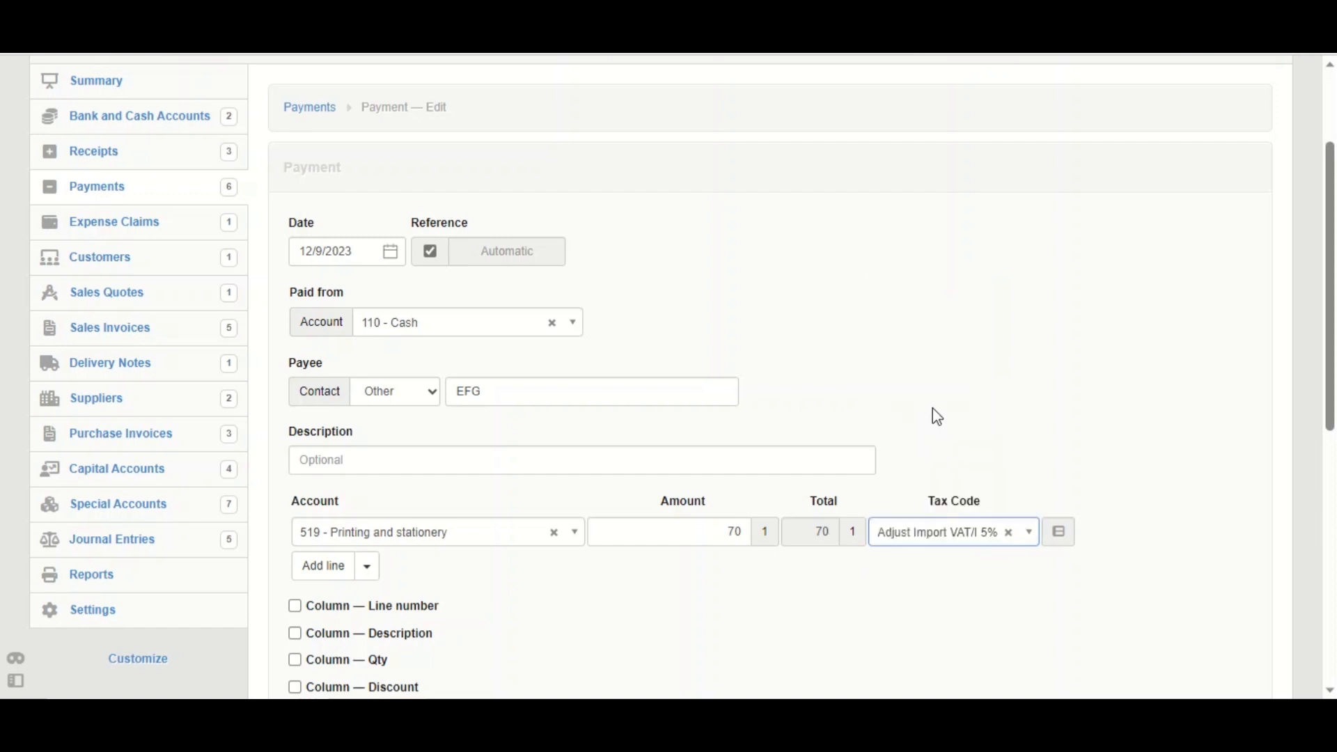
{"action": "mouse_move", "coordinate": [1079, 573]}
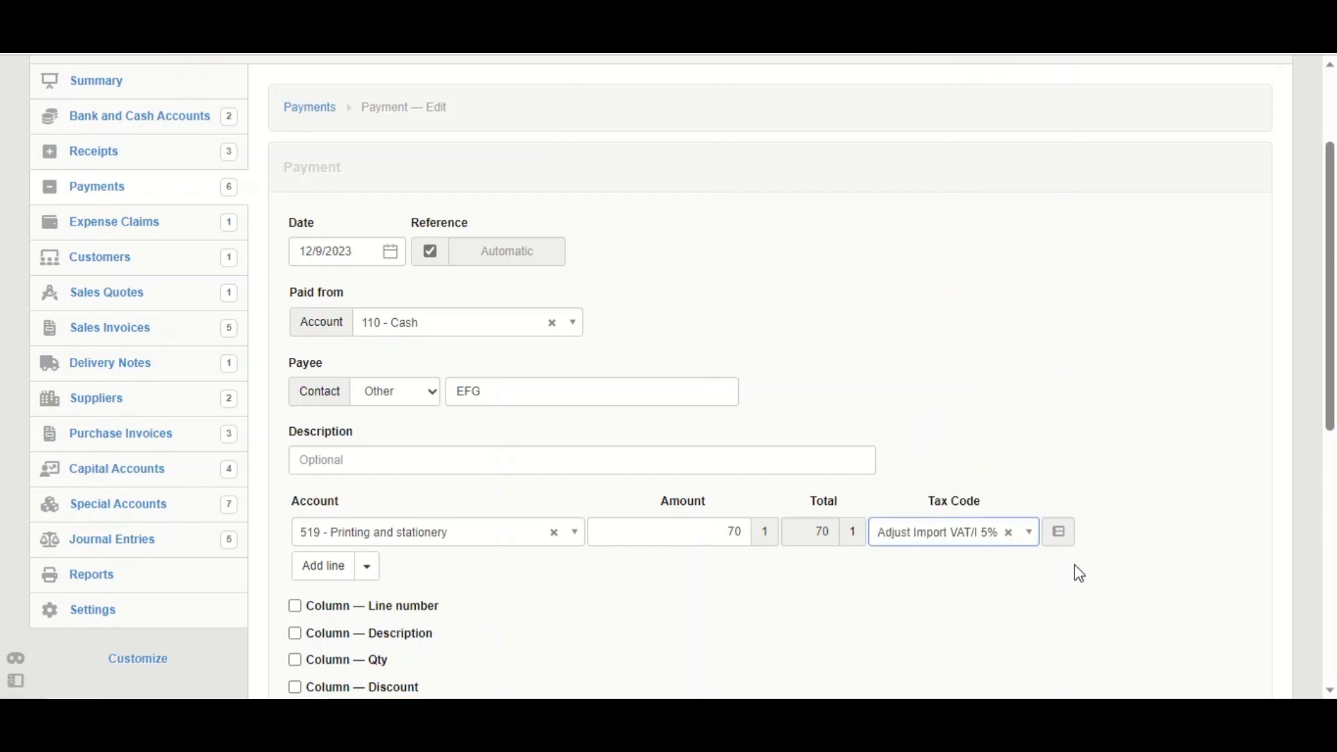
{"action": "left_click", "coordinate": [322, 566]}
{"action": "type", "text": "30"}
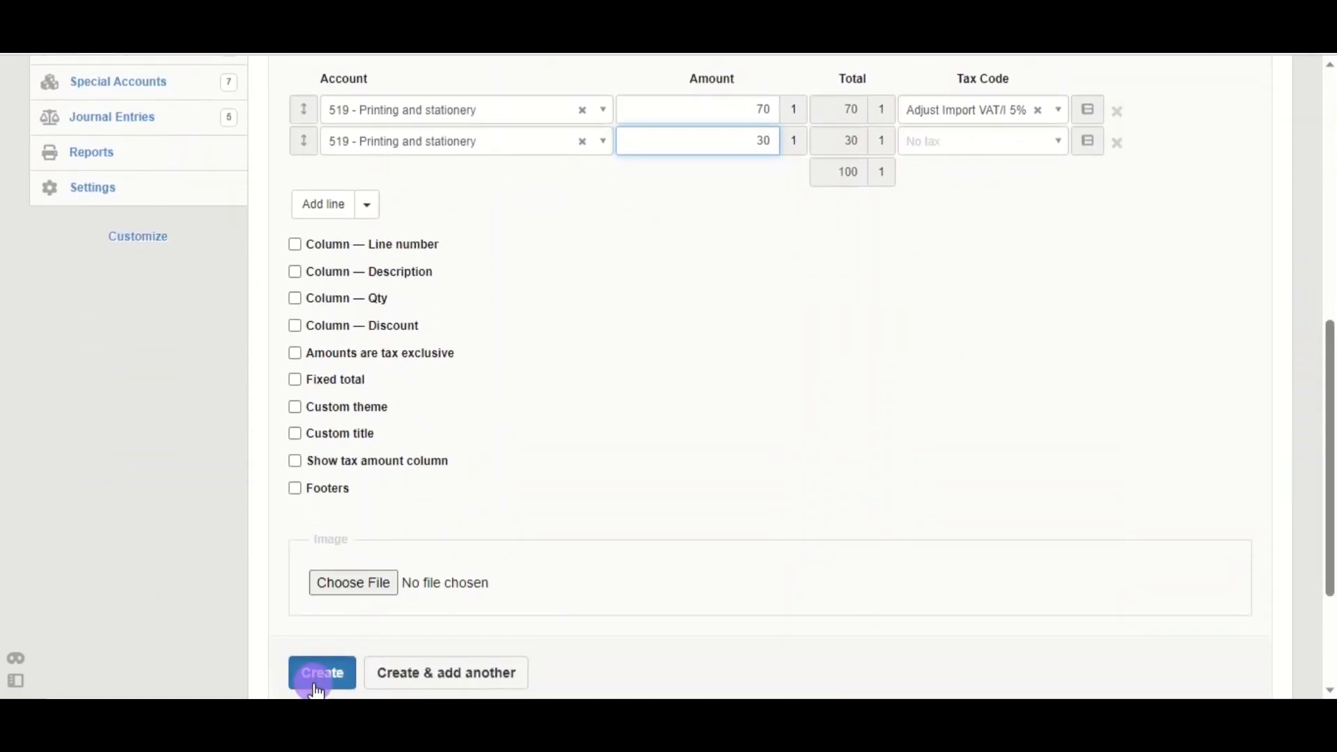
- Save the payment with the untaxed 30 second line, totalling BD 100
{"action": "left_click", "coordinate": [322, 673]}
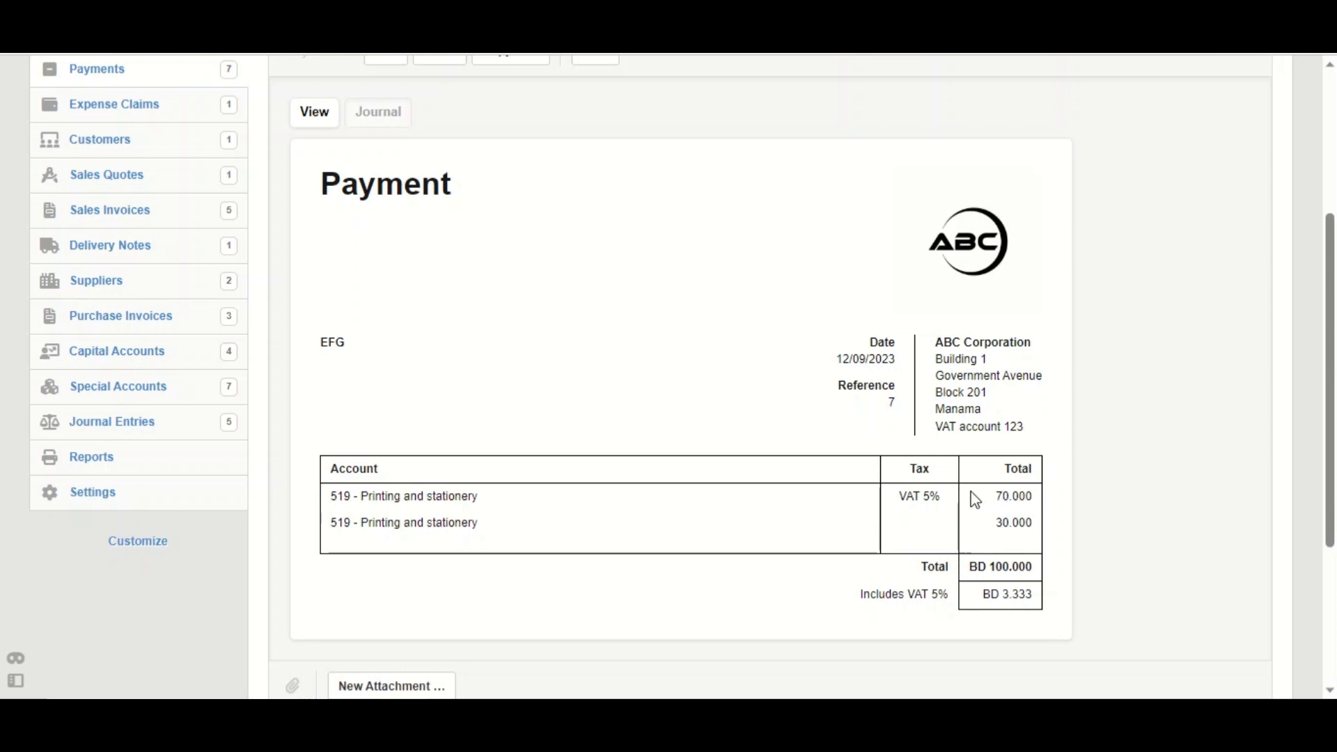
{"action": "mouse_move", "coordinate": [1019, 544]}
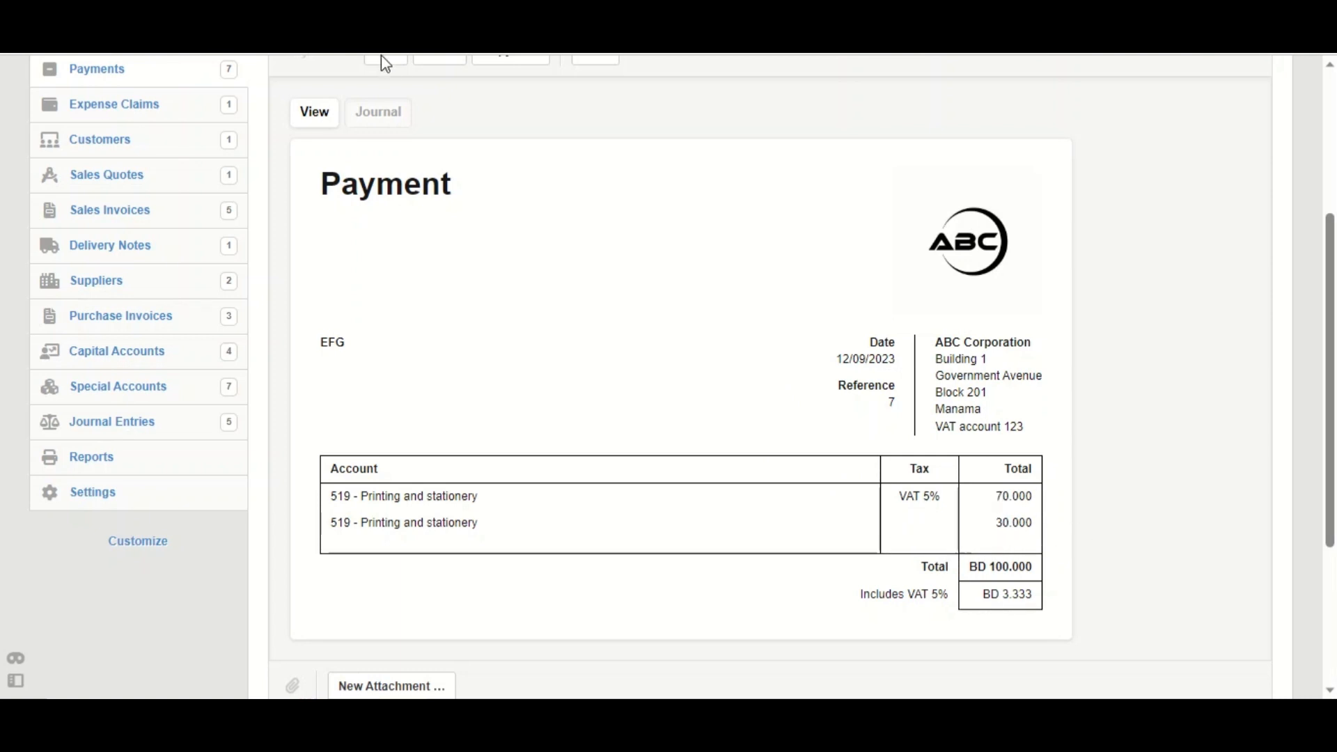
{"action": "mouse_move", "coordinate": [970, 221]}
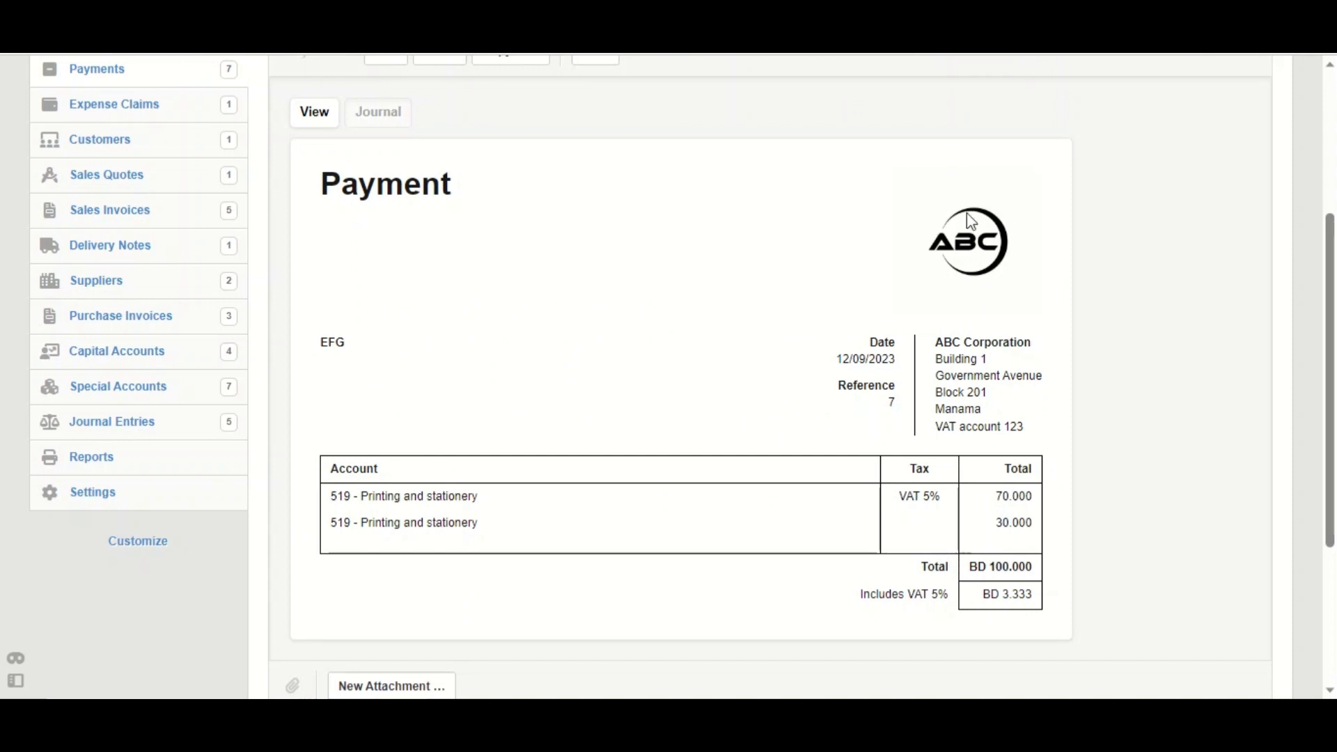